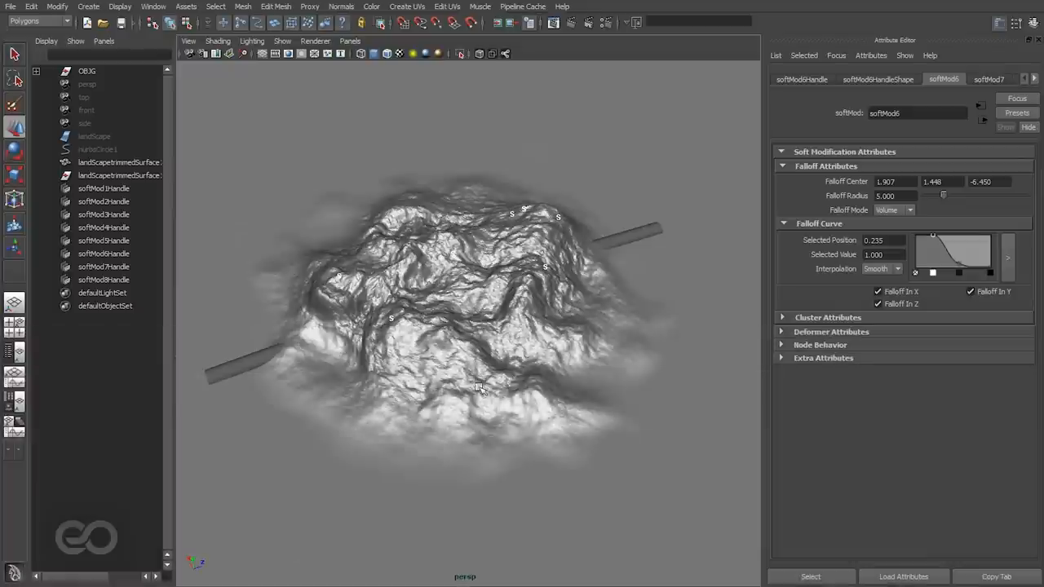
Orbit the view and select the displaced landscape mesh
drag(477, 387, 498, 357)
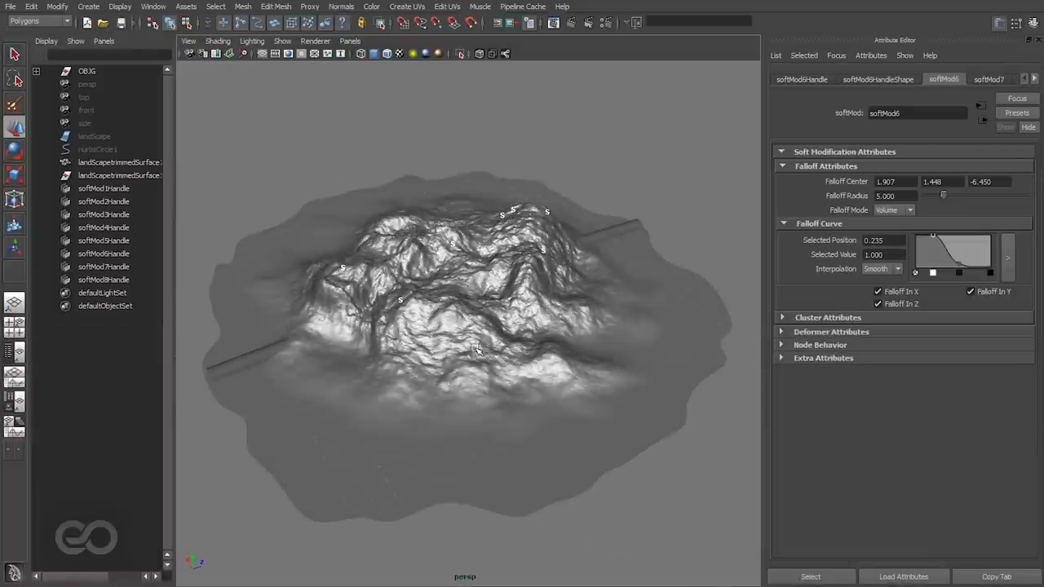
click(119, 162)
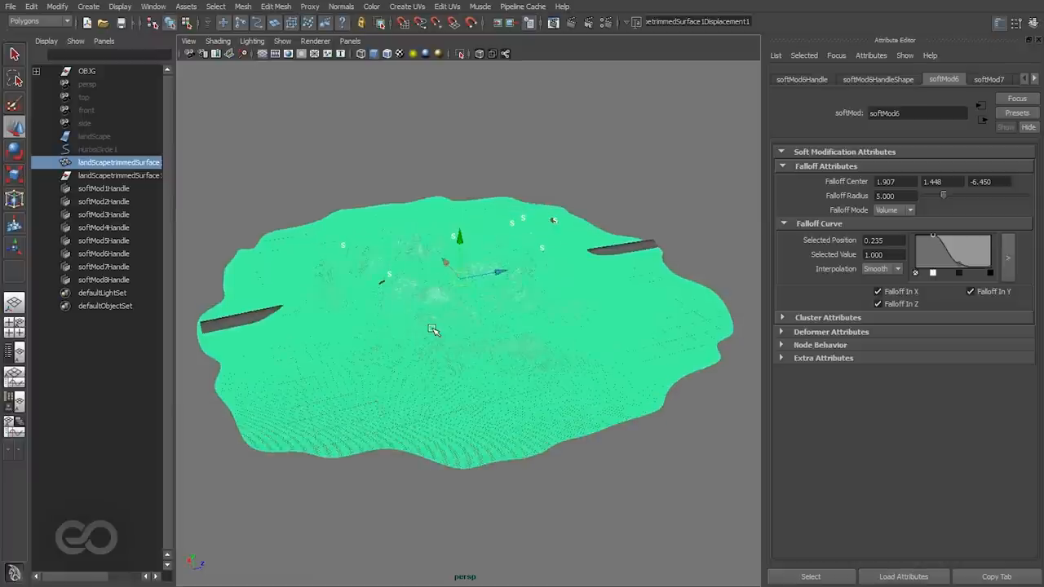
mouse_move(110, 292)
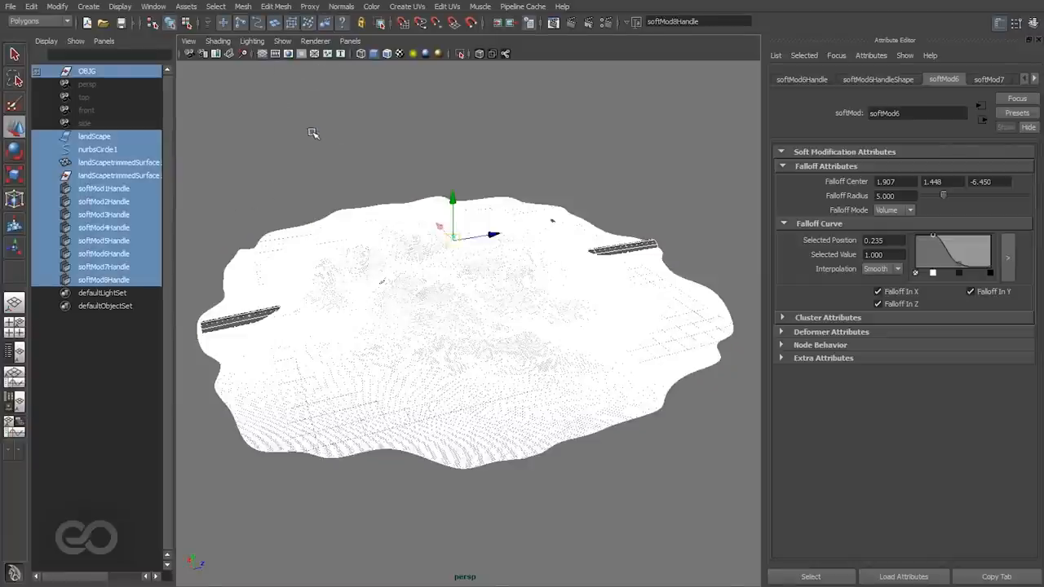
Clear the mesh's history and delete the old landscape, curve and soft-mod handles
click(31, 7)
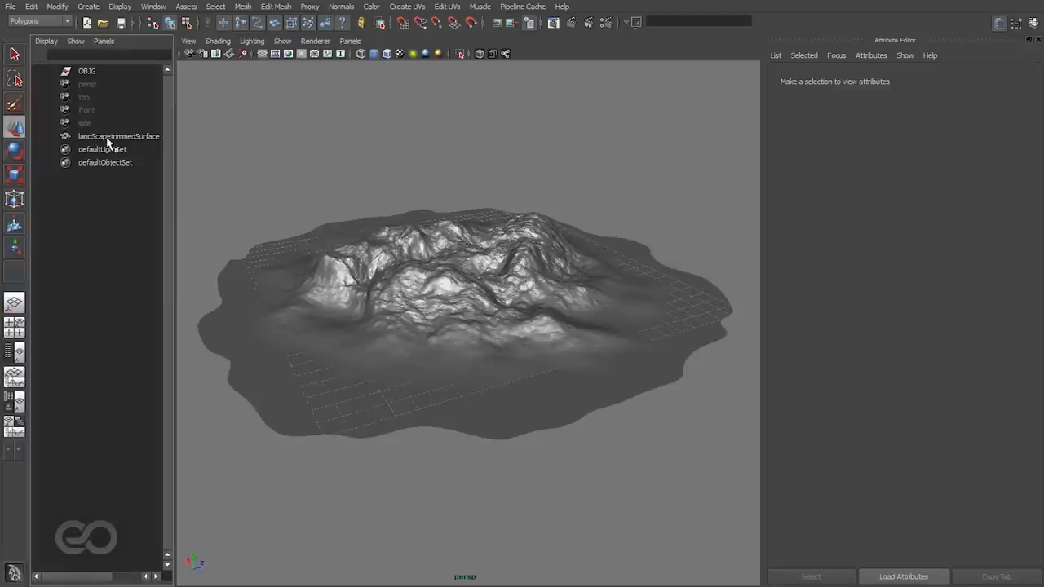
Parent the landscape mesh under OBJG in the Outliner, then orbit to an angled view
click(118, 137)
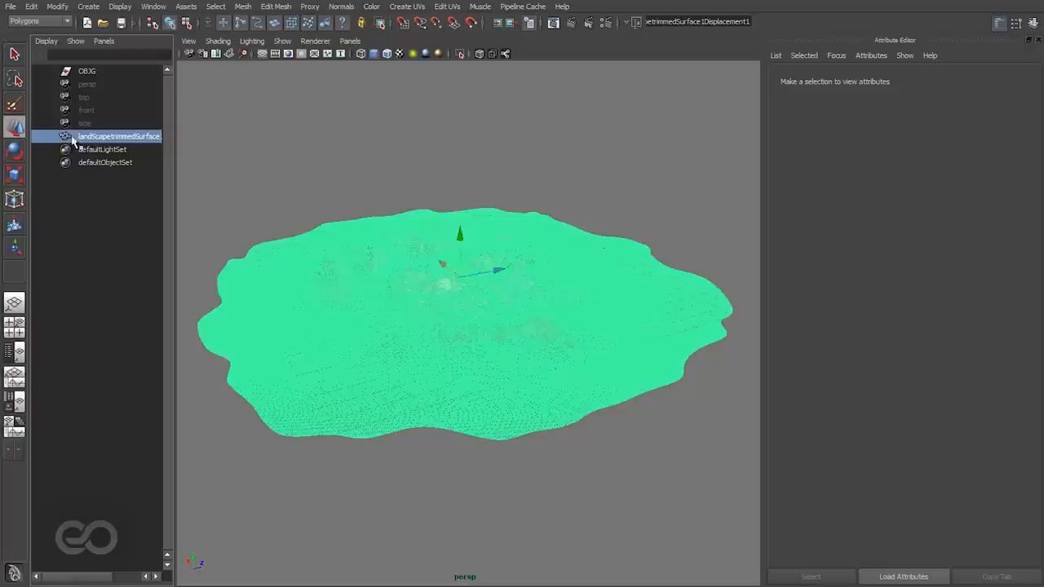
mouse_move(142, 152)
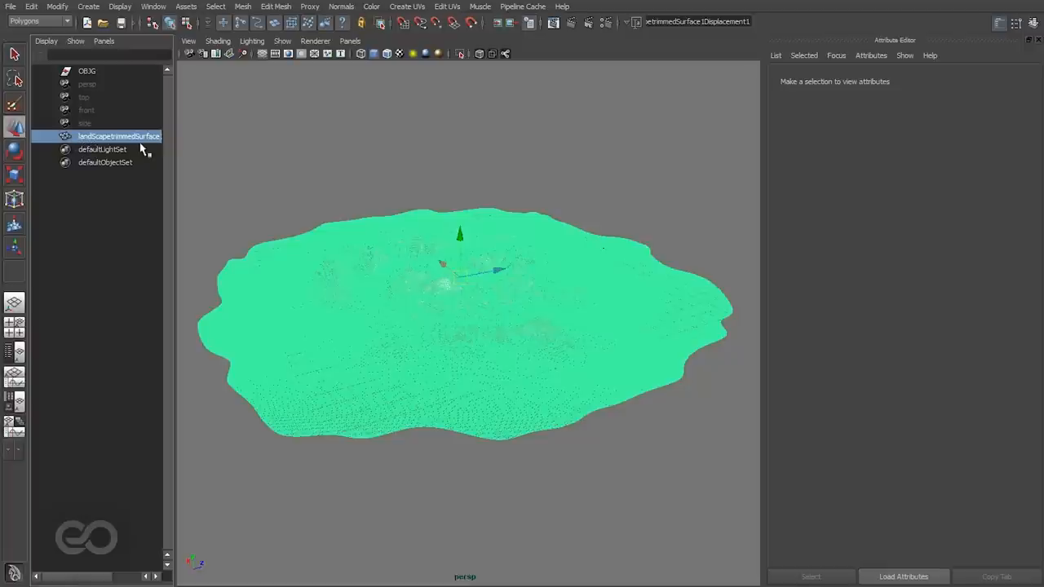
mouse_move(98, 77)
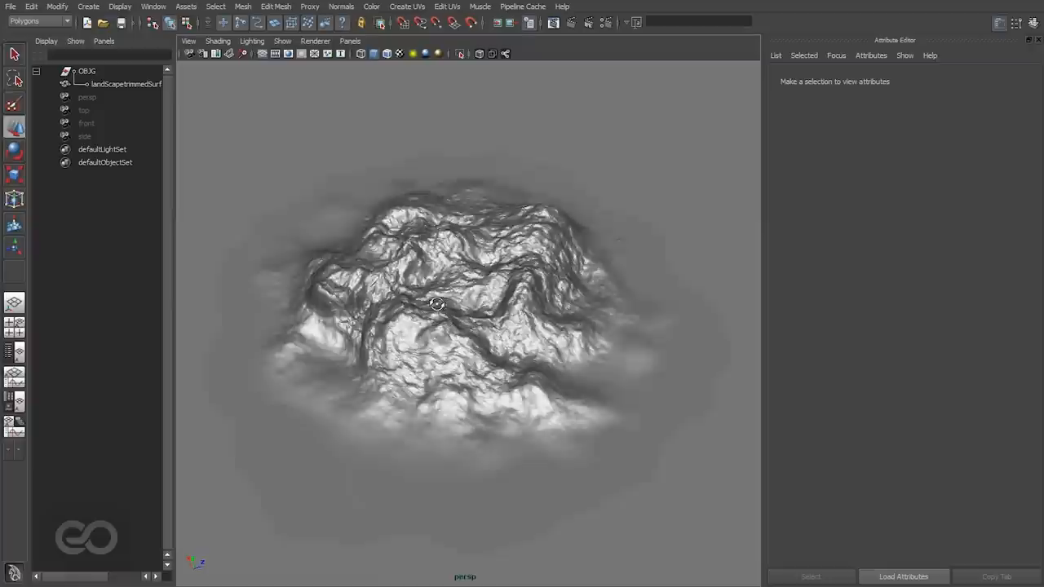
drag(437, 305, 442, 267)
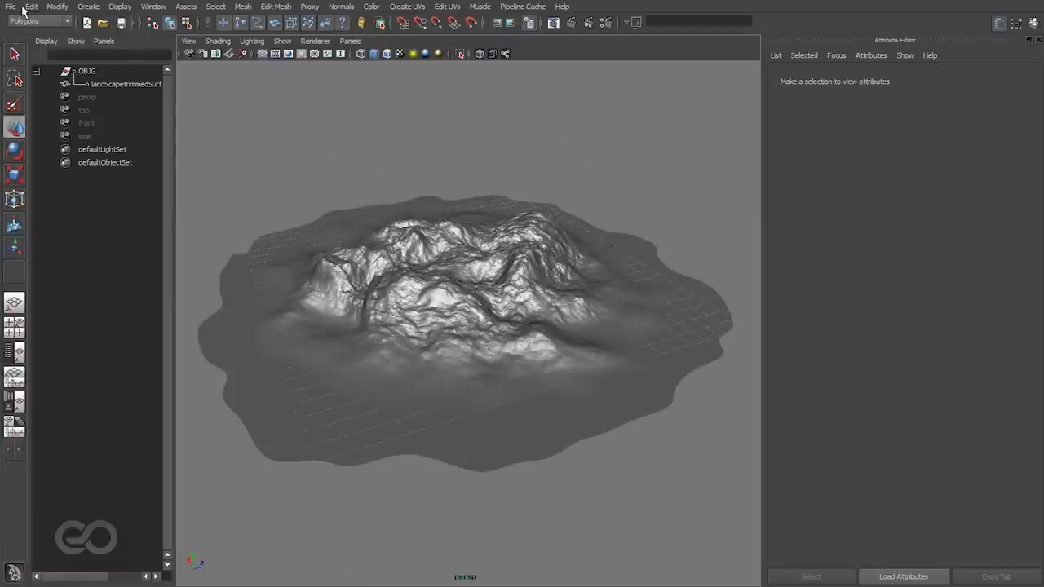
Save the scene over Lnh_Ref_Landscape.ma in the Scenes folder
click(11, 7)
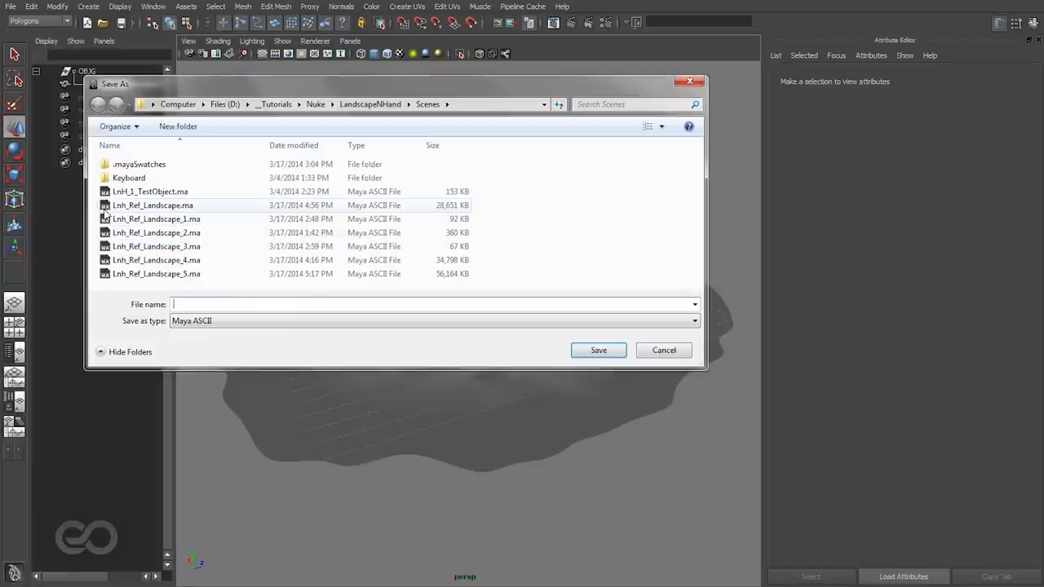
click(153, 205)
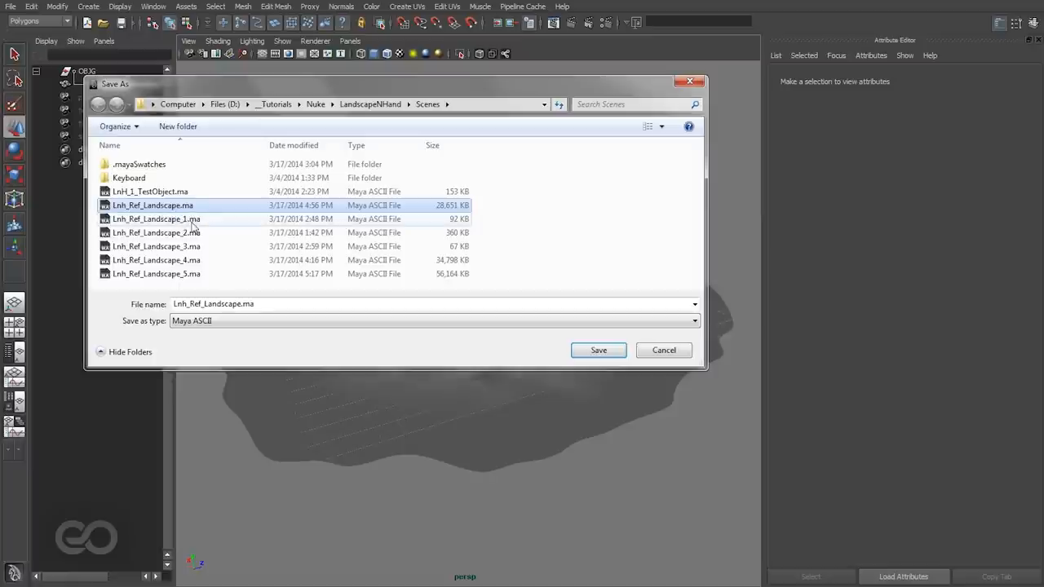
mouse_move(190, 273)
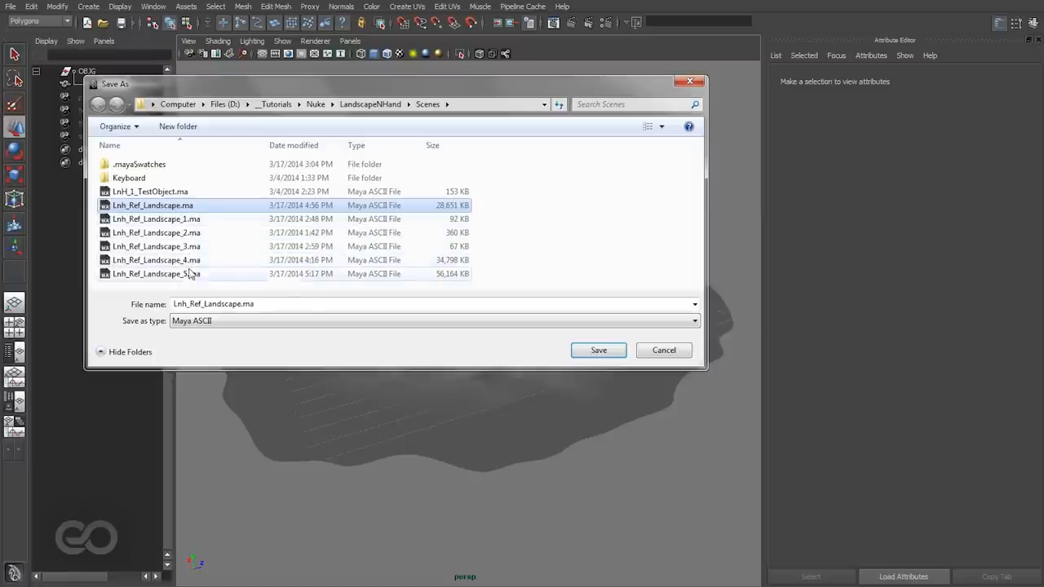
mouse_move(218, 286)
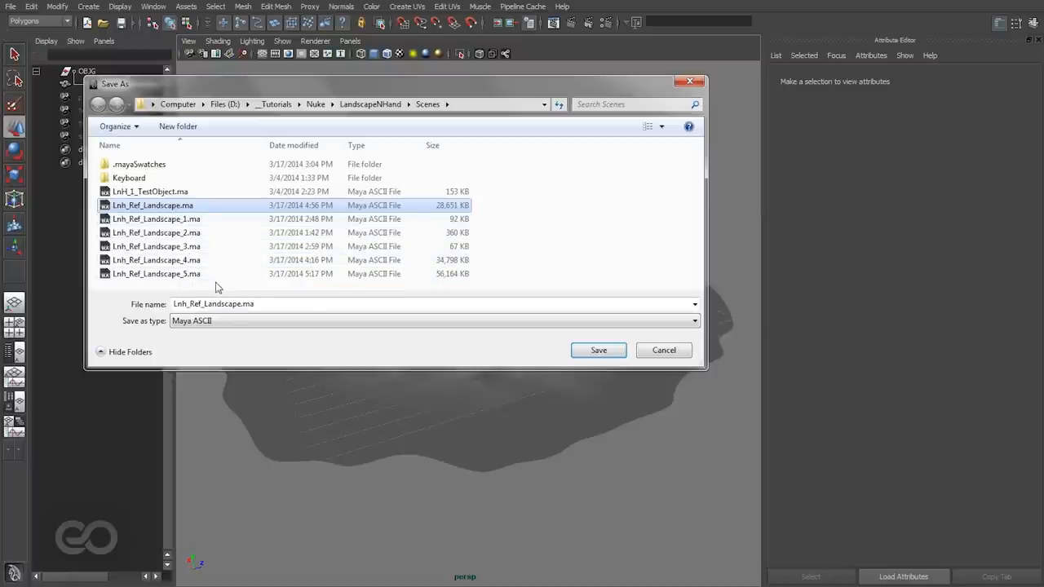
mouse_move(194, 281)
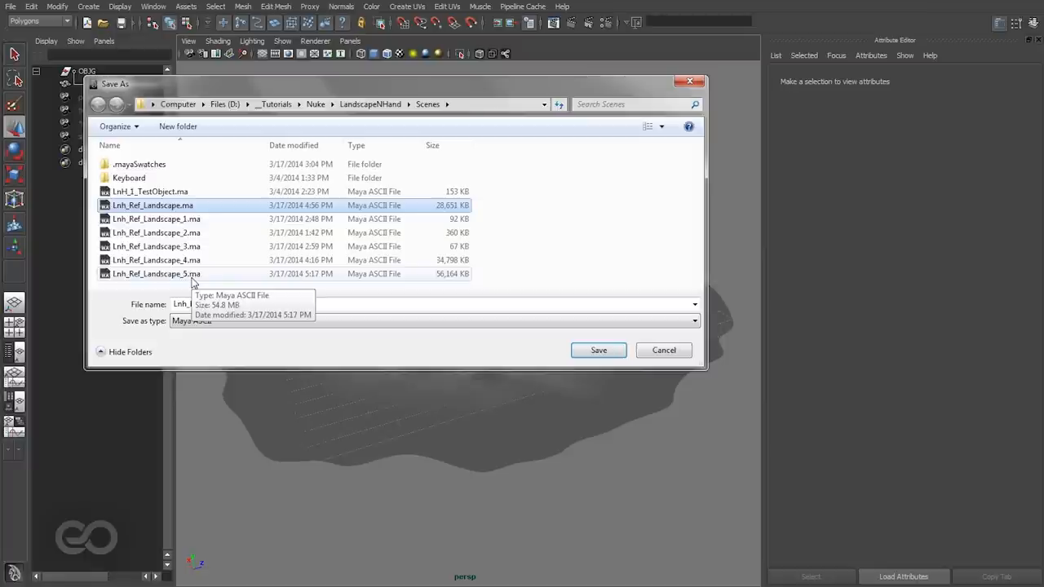
click(153, 205)
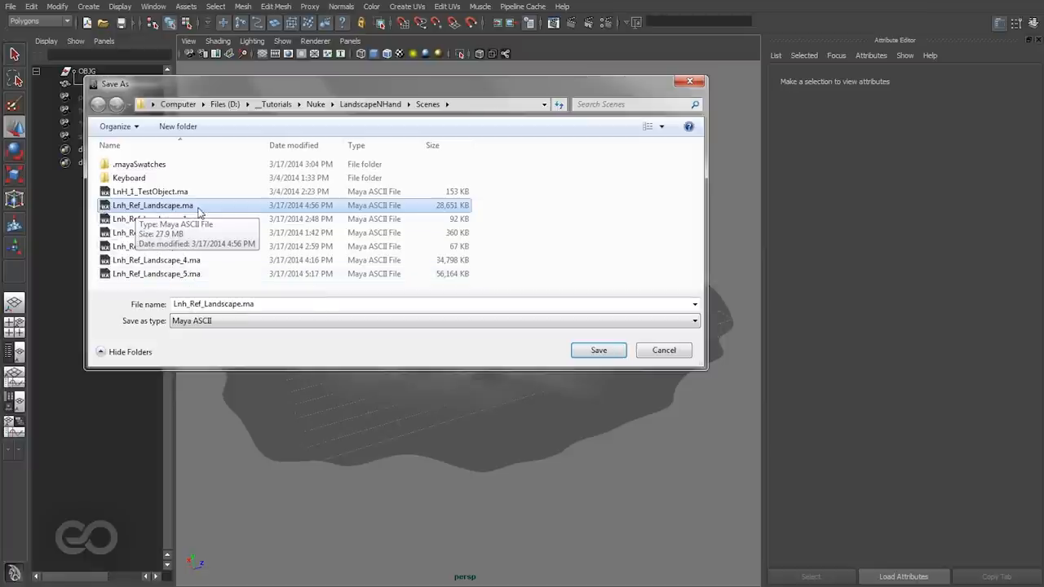
mouse_move(202, 267)
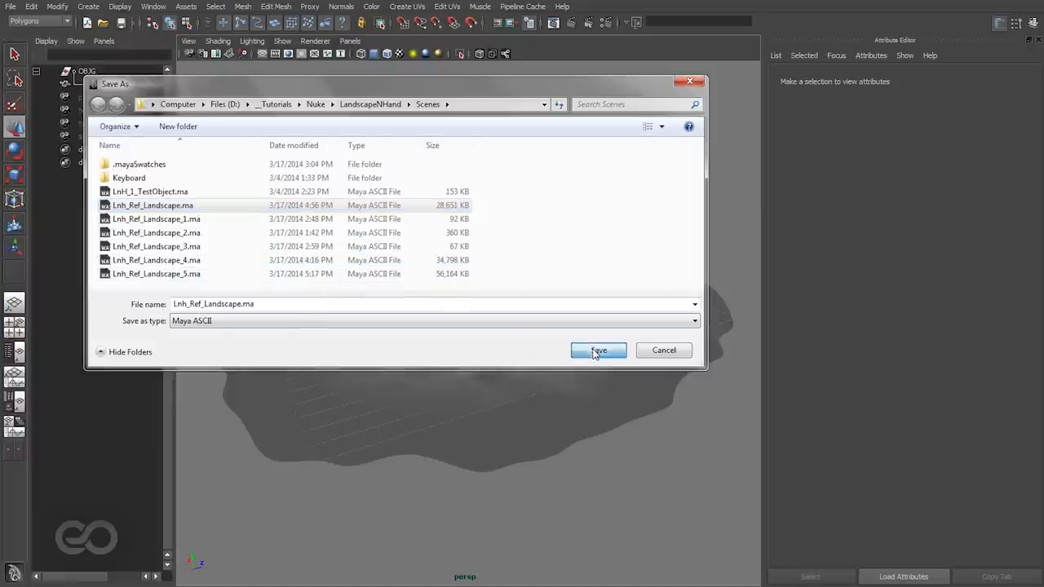
click(598, 350)
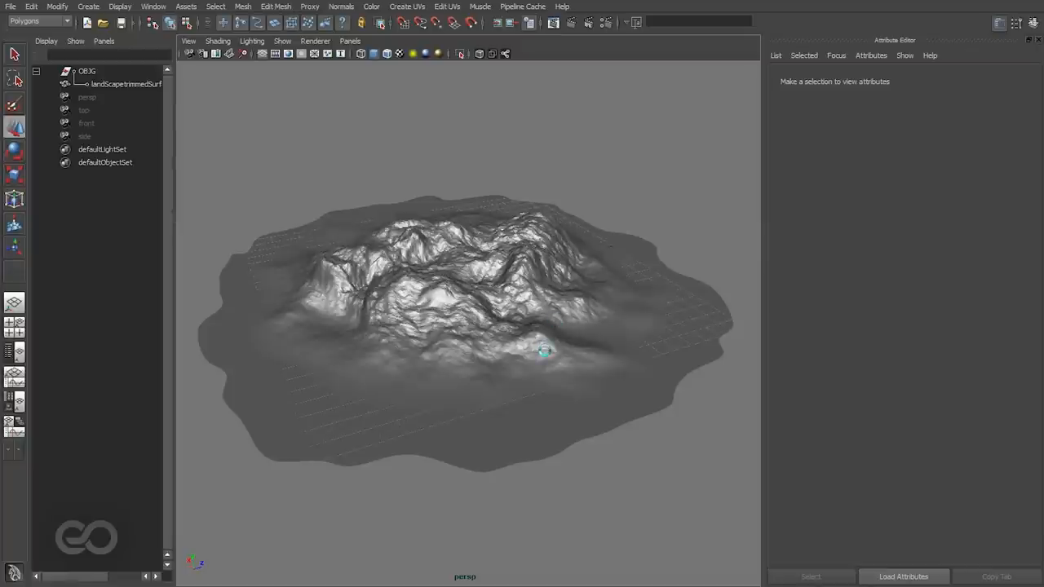
mouse_move(411, 178)
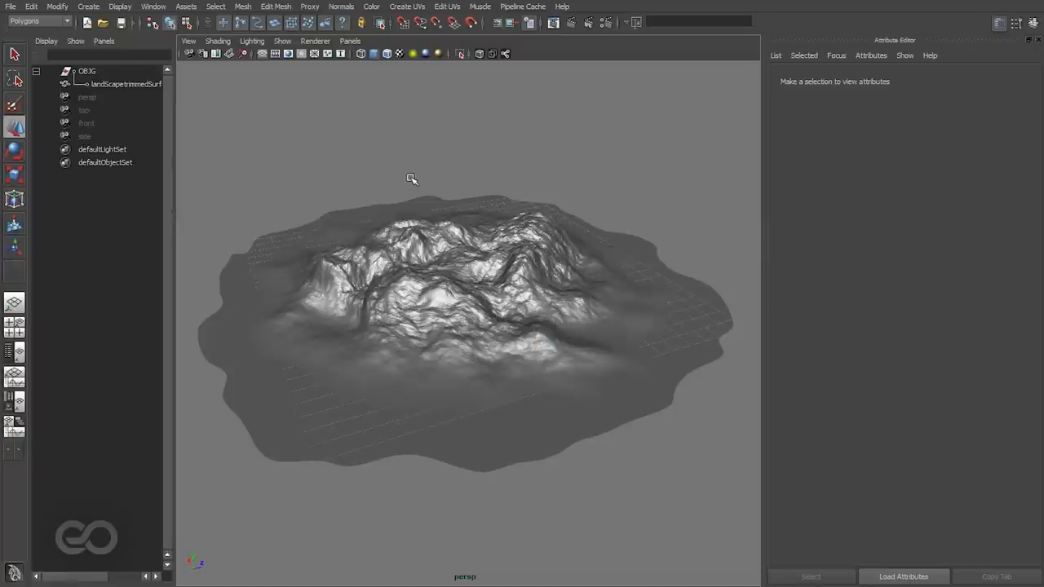
Open the LnH_1_TestObject.ma scene, viewed through Camera01_3
click(11, 6)
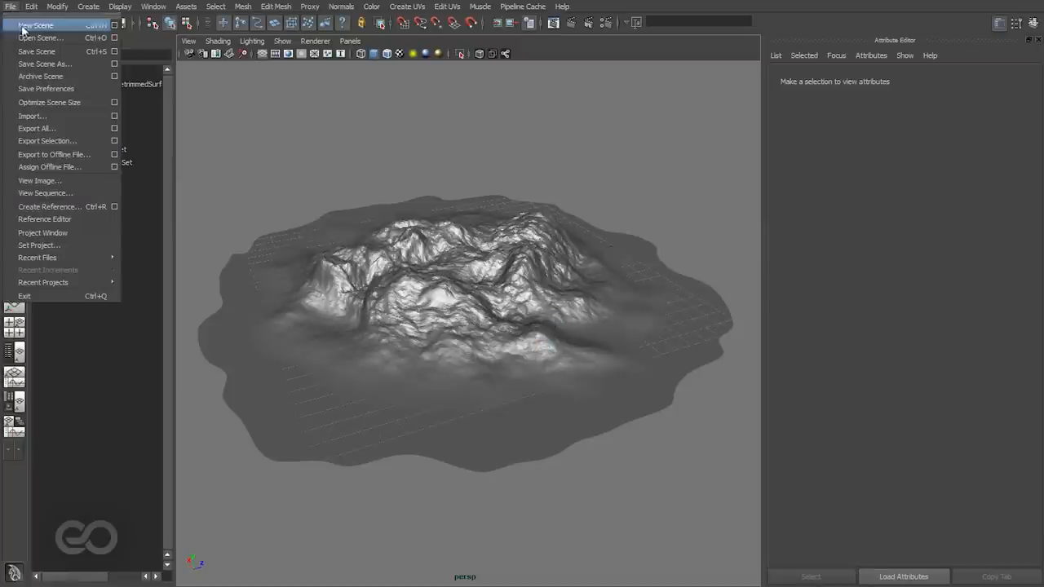
click(39, 37)
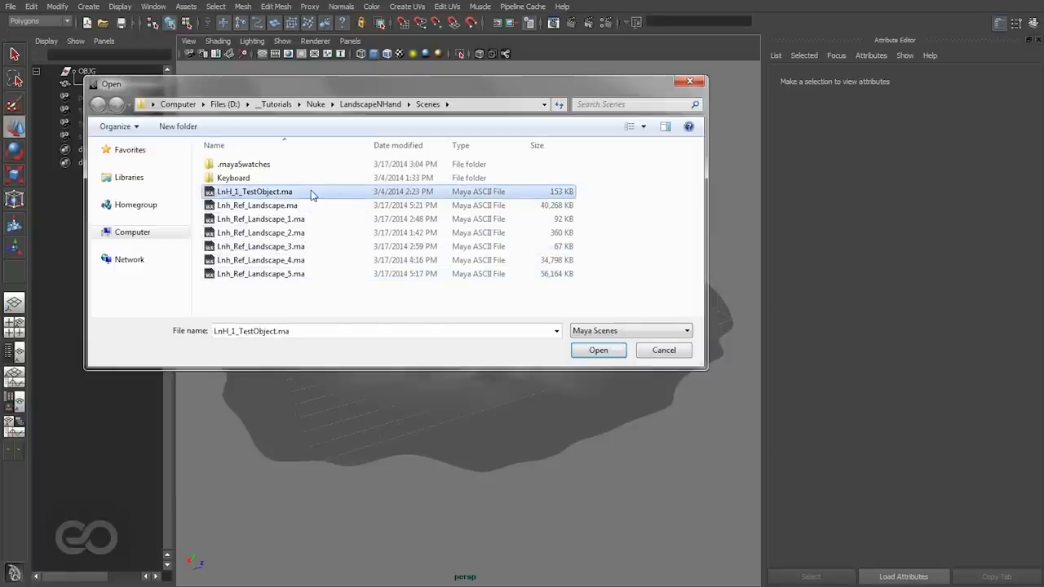
click(598, 350)
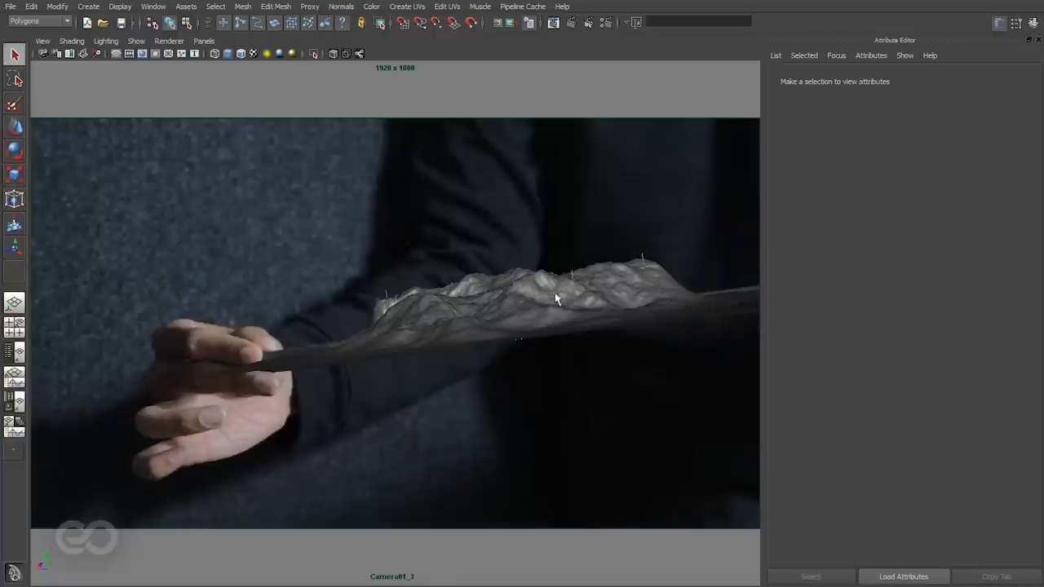
mouse_move(561, 531)
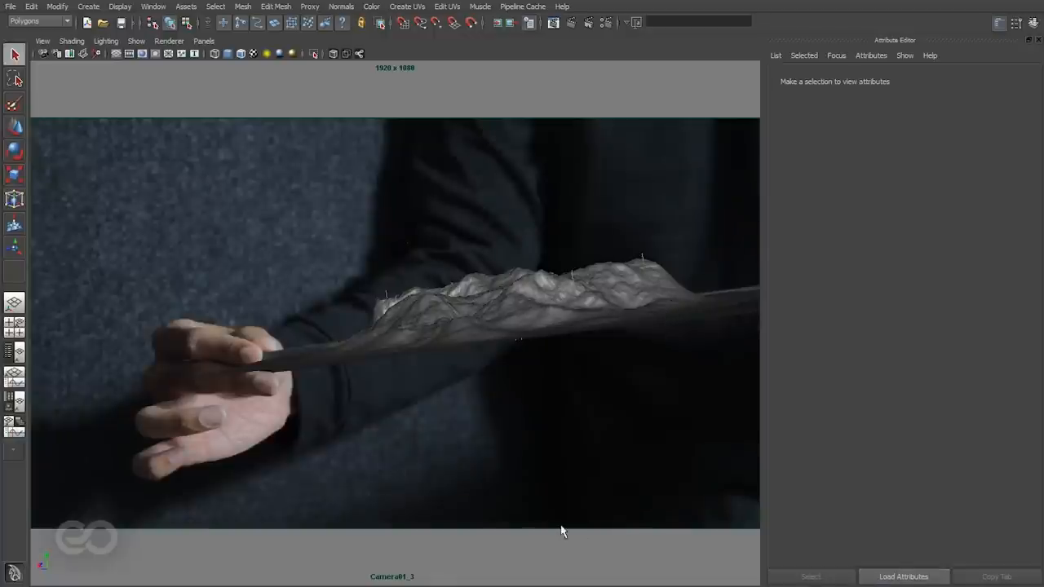